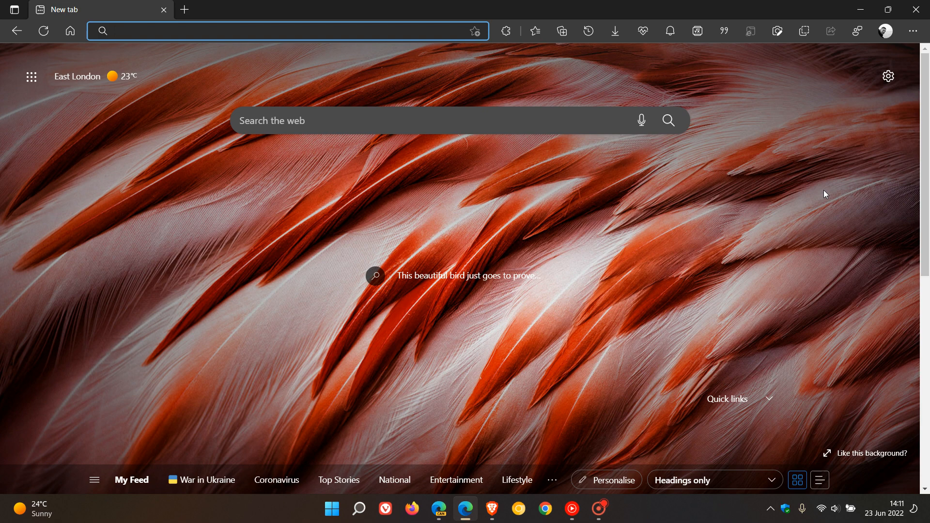
mouse_move(696, 283)
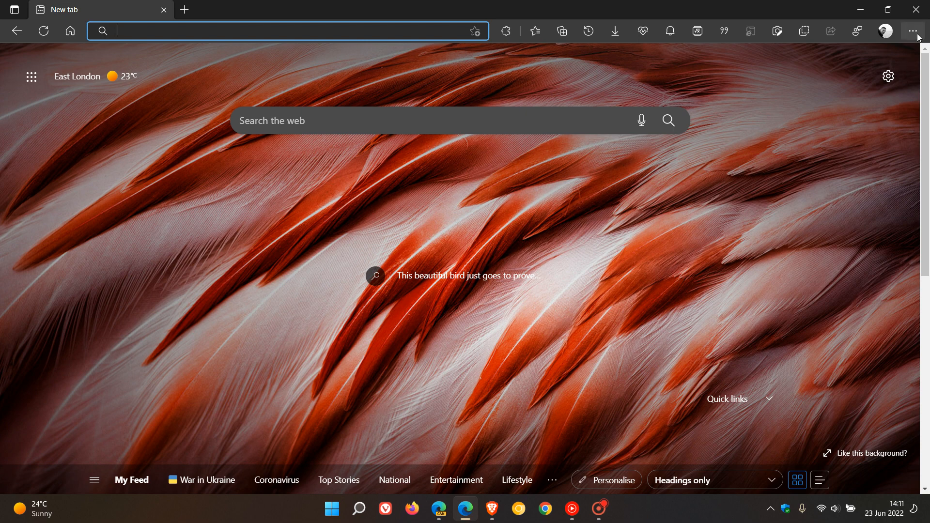
mouse_move(726, 443)
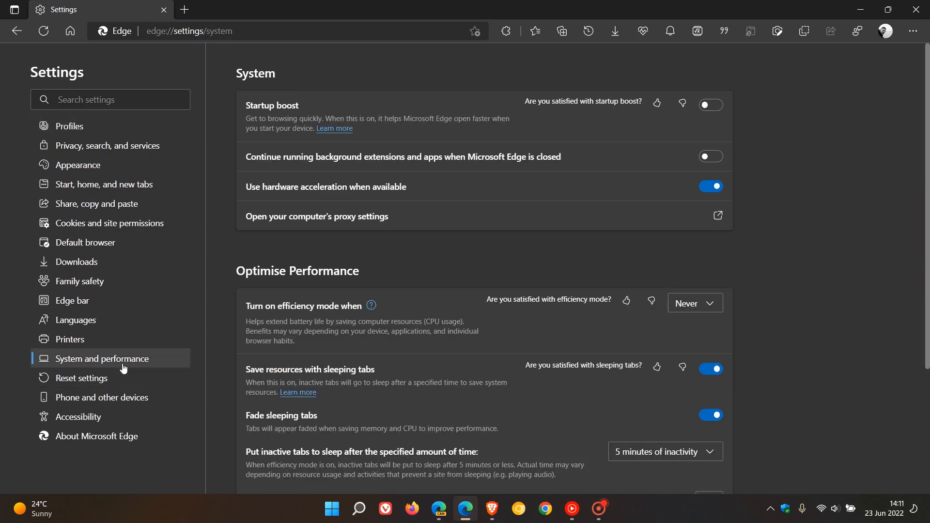
mouse_move(842, 288)
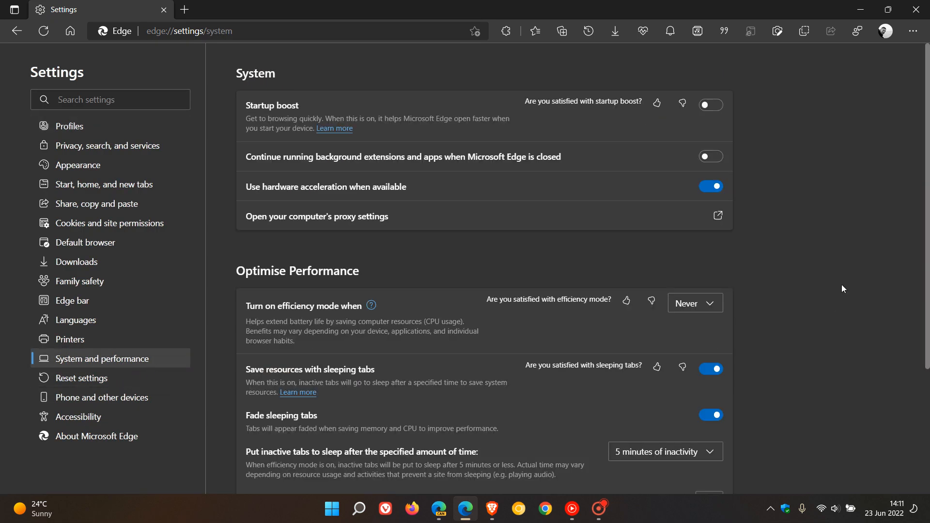
- Scroll the System and performance page down to the Optimise Performance section
scroll(down, 3)
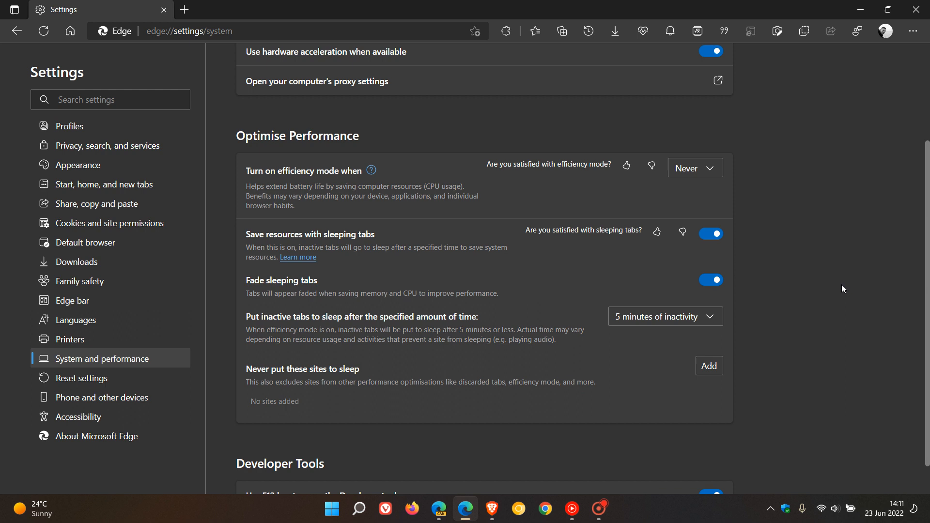
mouse_move(482, 296)
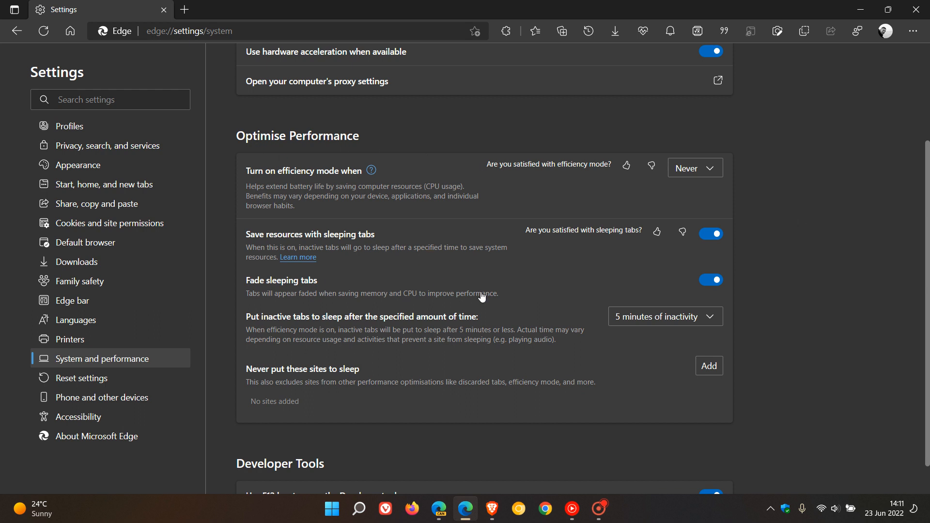
mouse_move(478, 278)
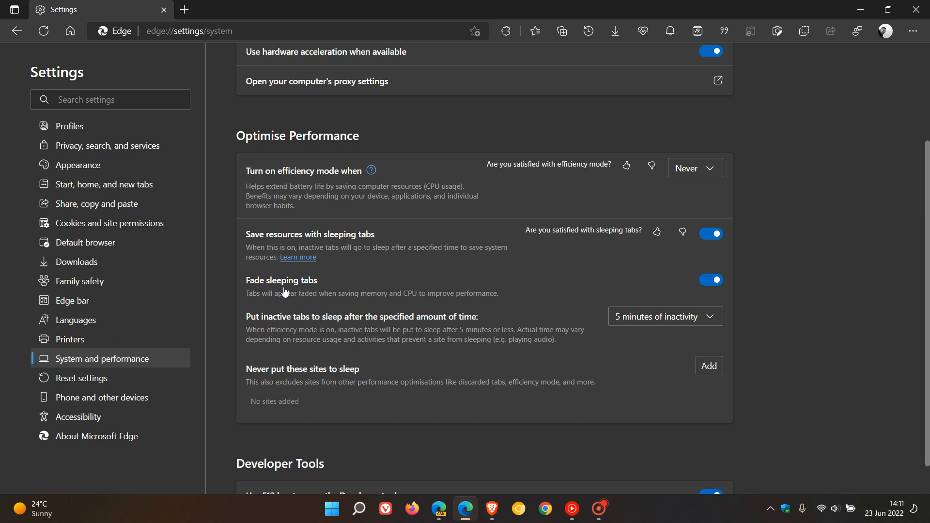
mouse_move(288, 326)
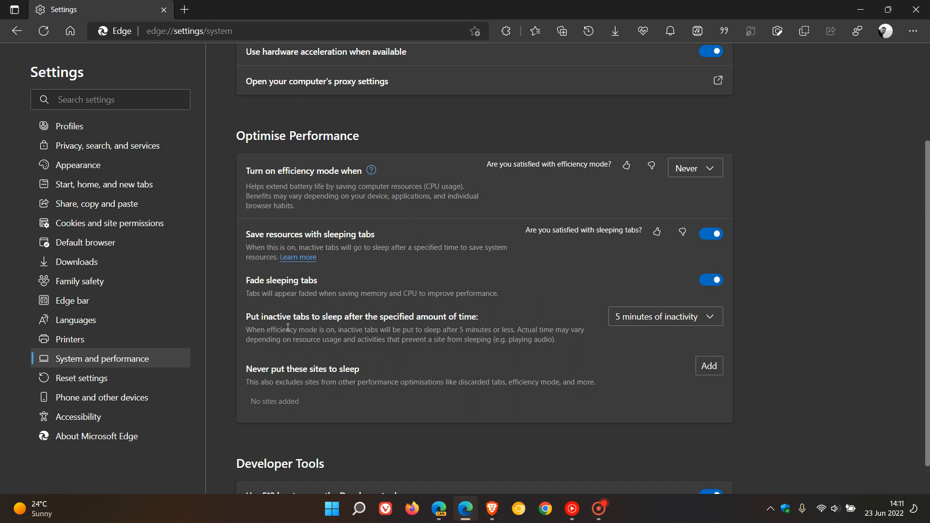
mouse_move(509, 326)
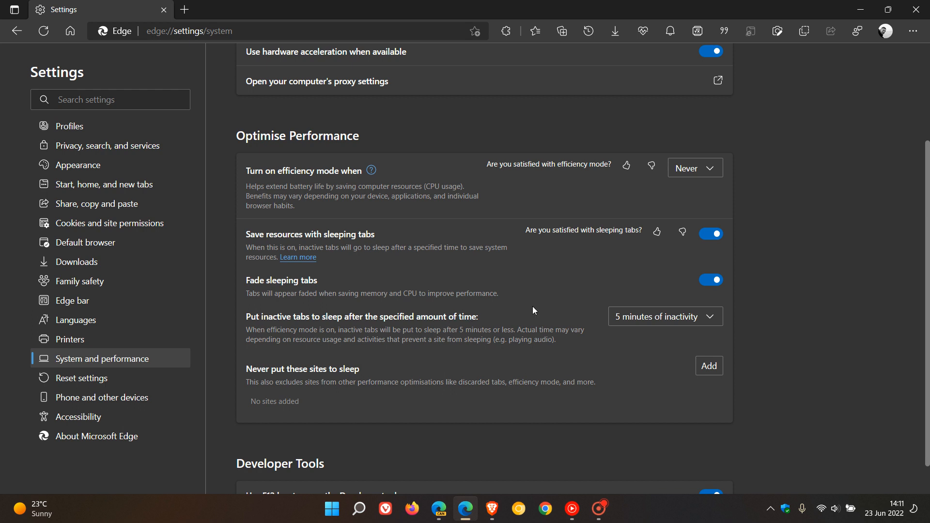
mouse_move(464, 314)
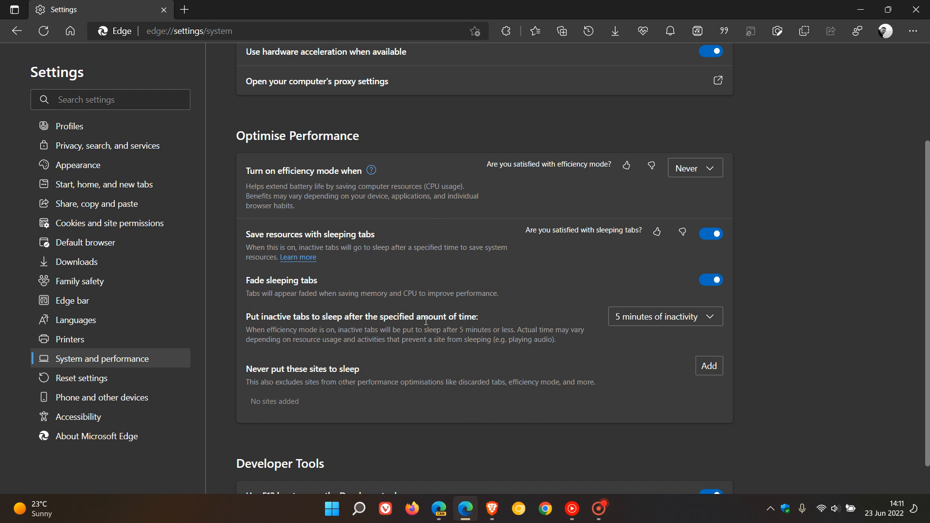
mouse_move(560, 281)
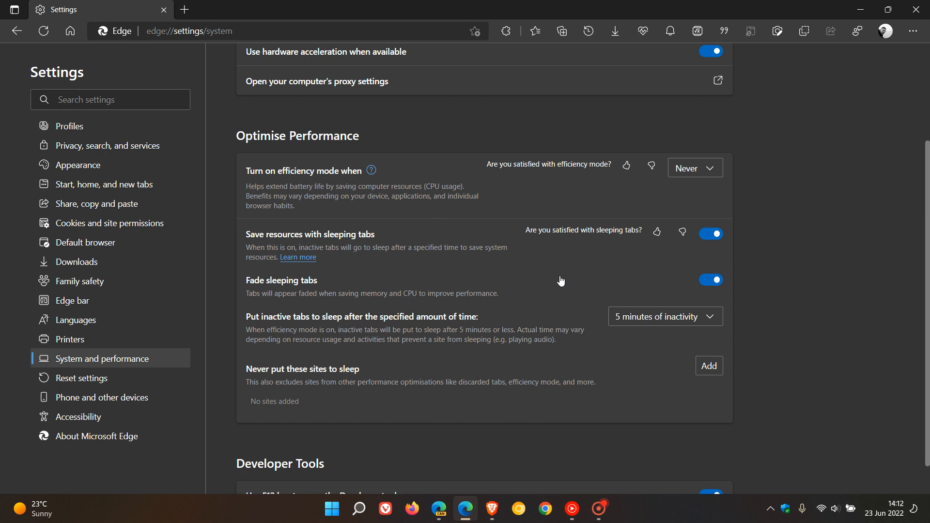
mouse_move(443, 291)
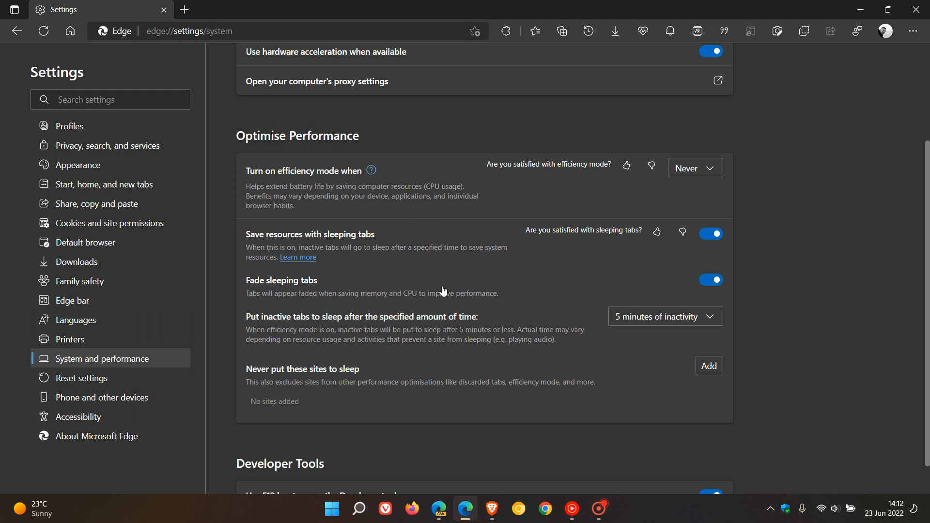
mouse_move(532, 282)
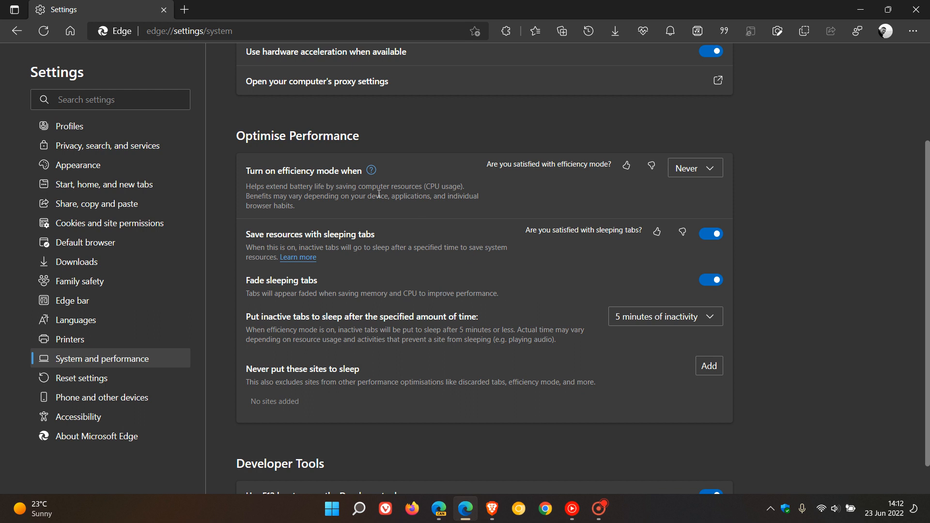
mouse_move(326, 195)
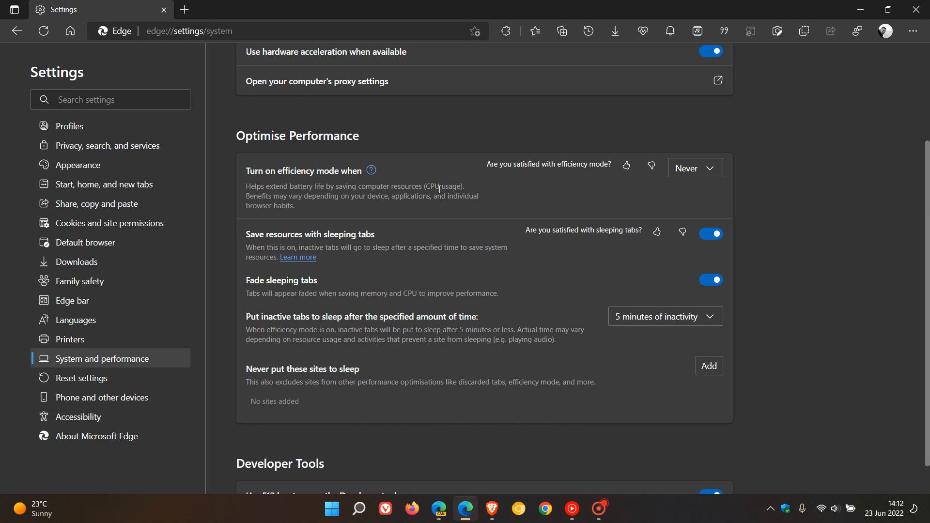
mouse_move(659, 200)
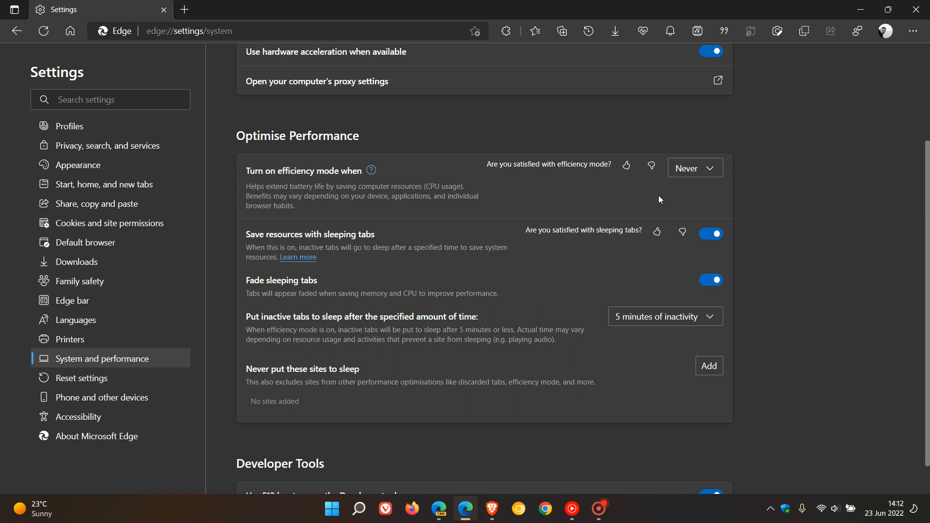
click(694, 167)
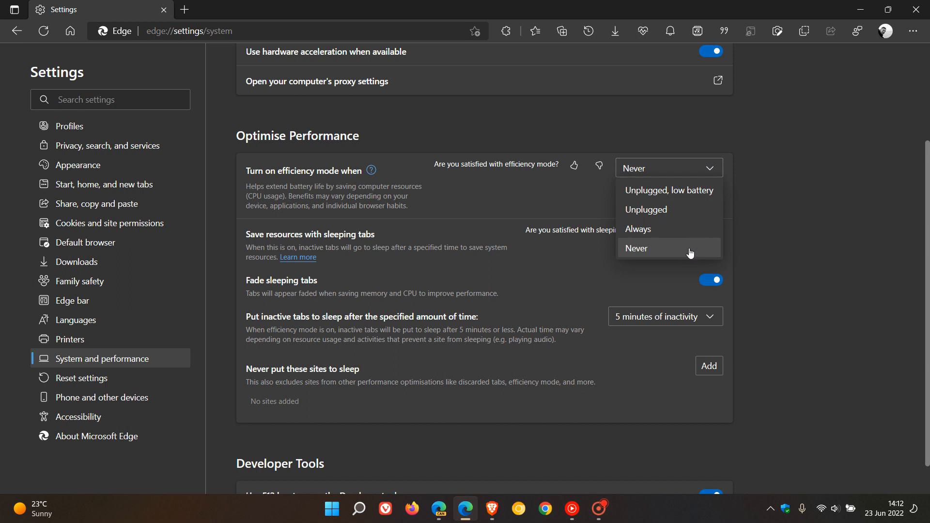
click(638, 229)
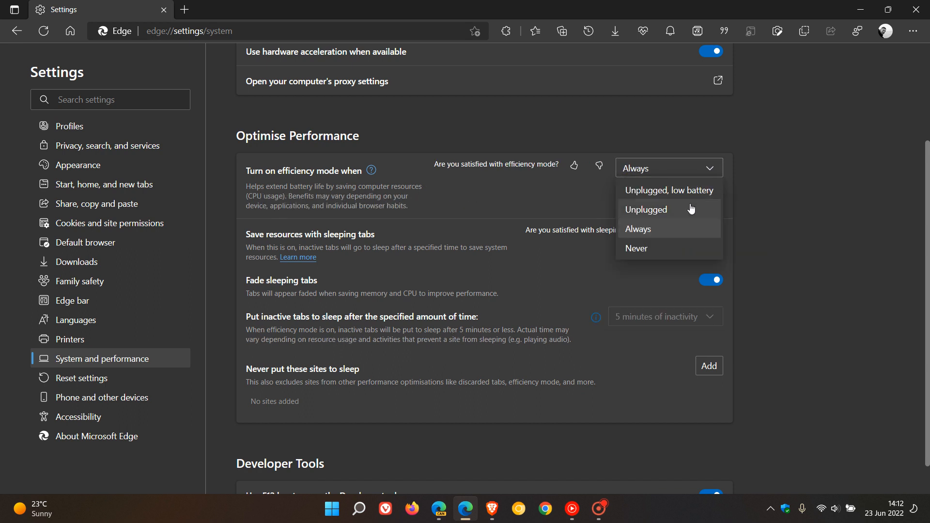
click(645, 209)
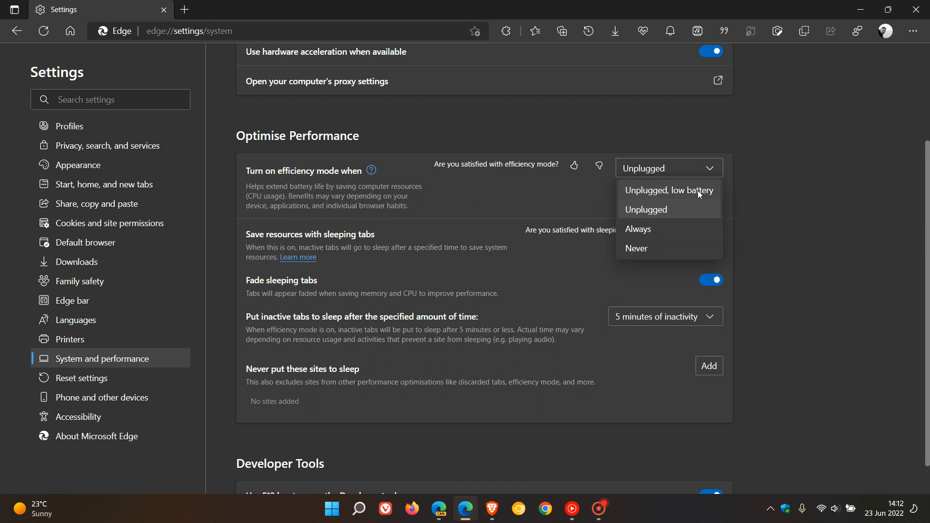
click(667, 190)
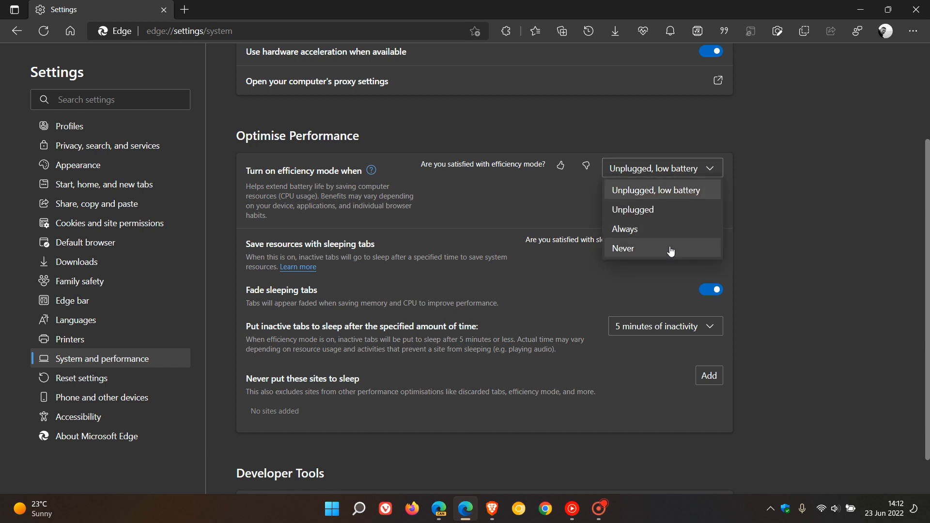
click(622, 248)
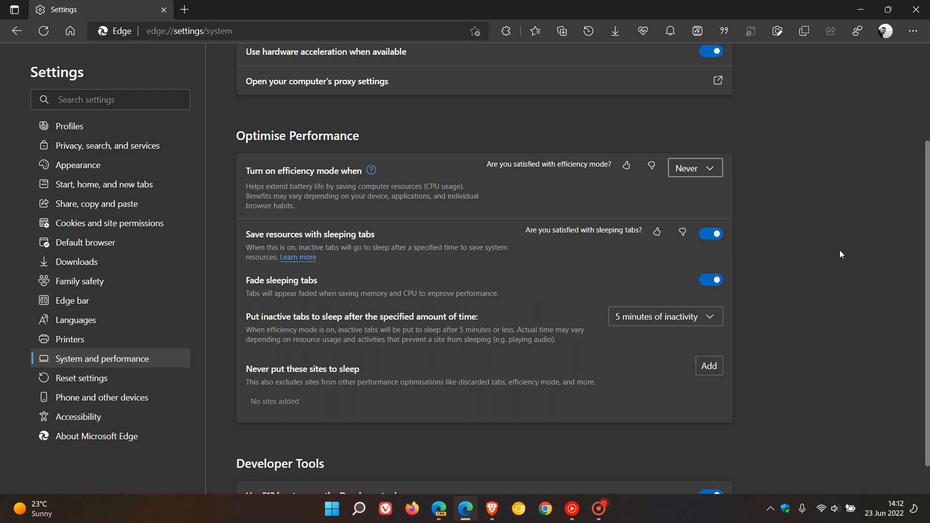
mouse_move(590, 193)
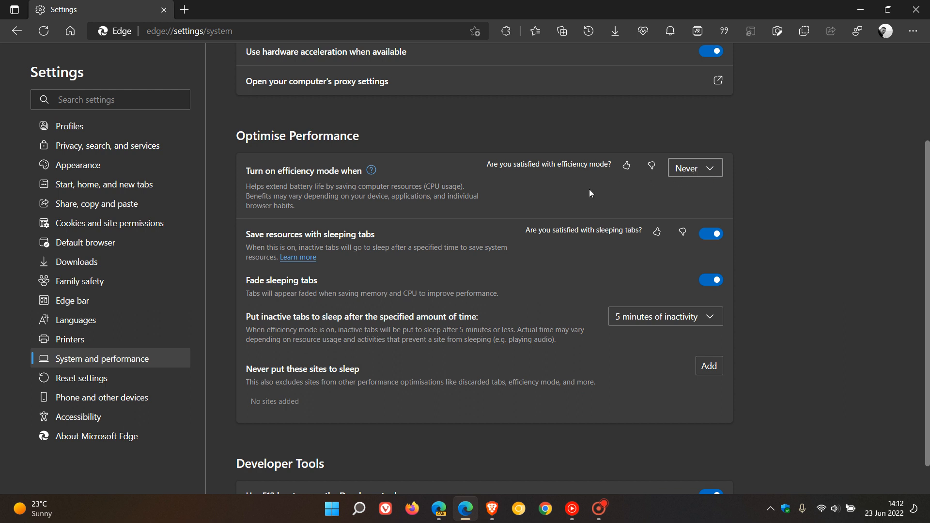
mouse_move(796, 225)
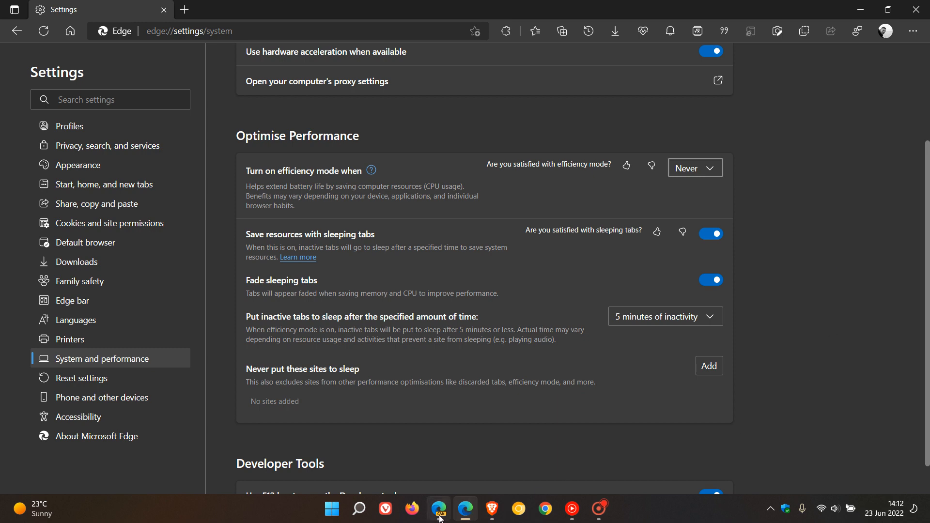
- Bring up Edge Canary's System and performance settings with efficiency mode (Never) in view
click(184, 12)
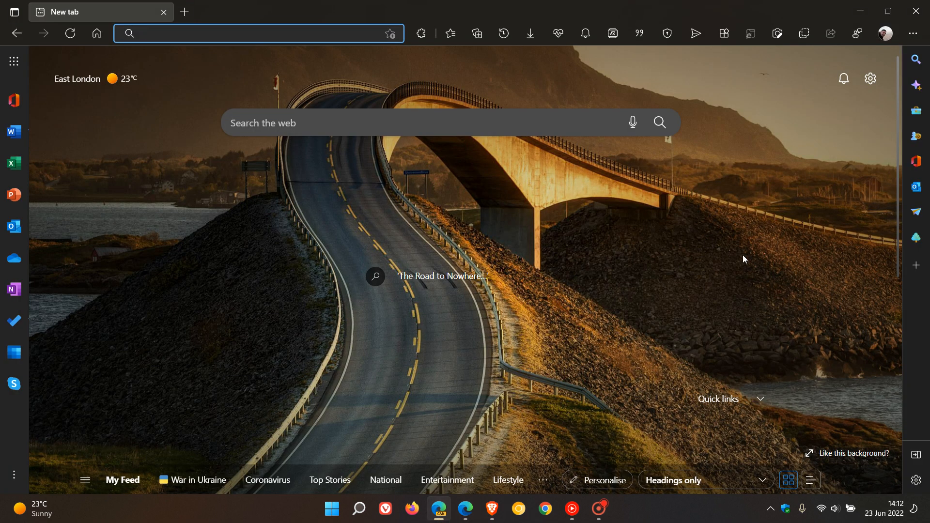
mouse_move(883, 91)
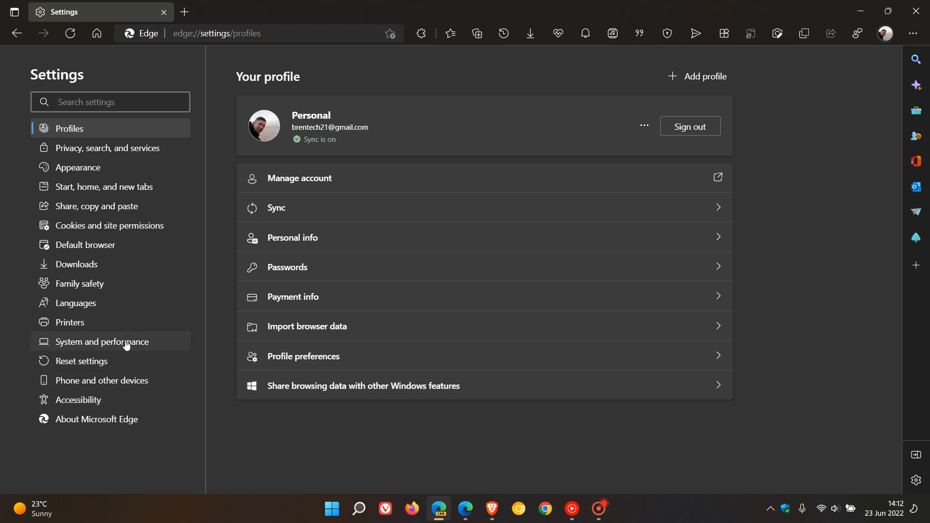
click(101, 342)
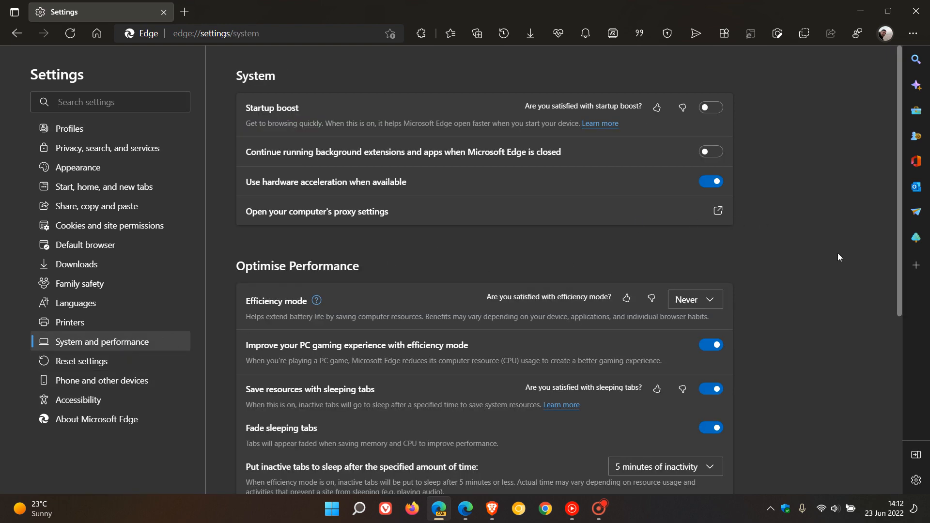
scroll(down, 3)
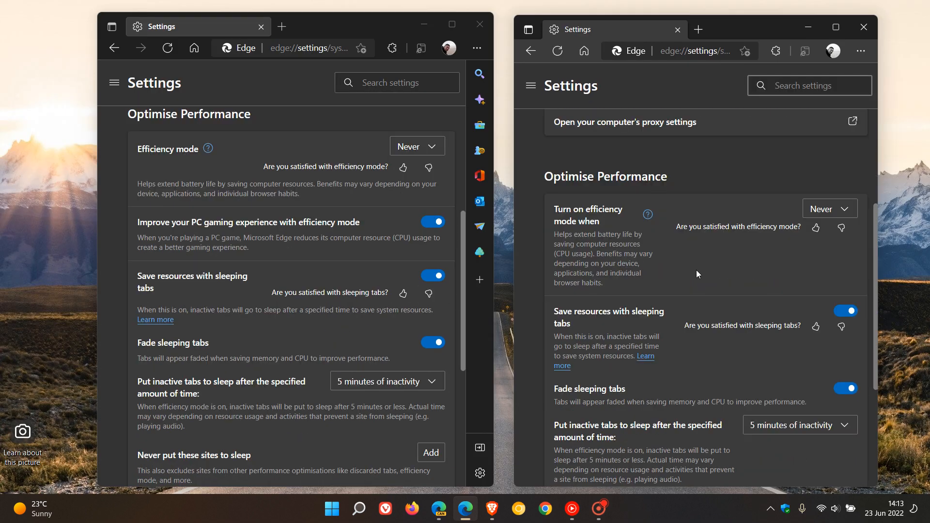
- Try Always in stable Edge and Aggressive, unplugged in Canary's efficiency mode dropdowns
scroll(down, 3)
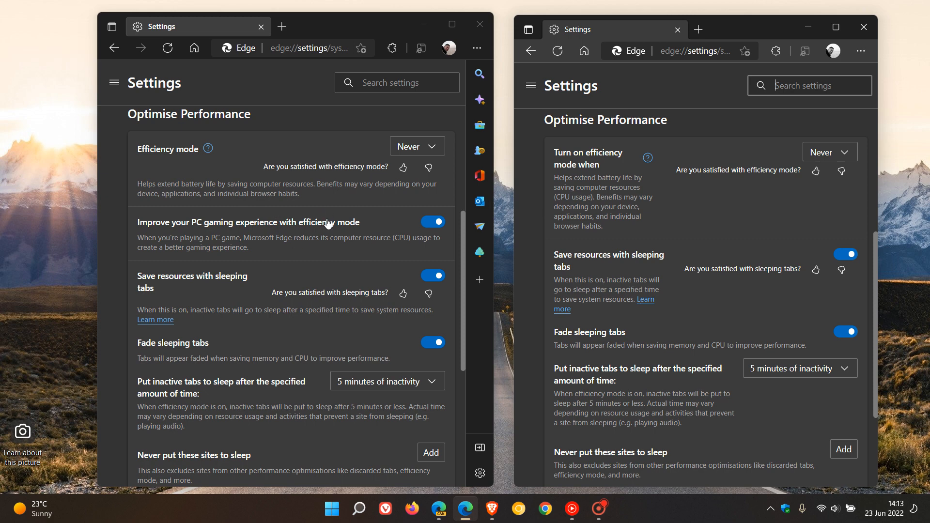
mouse_move(743, 262)
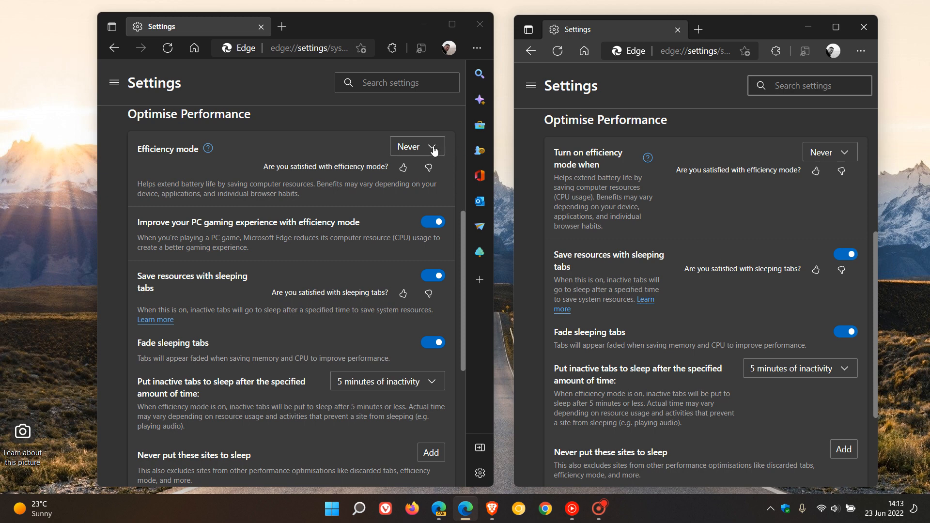
click(433, 146)
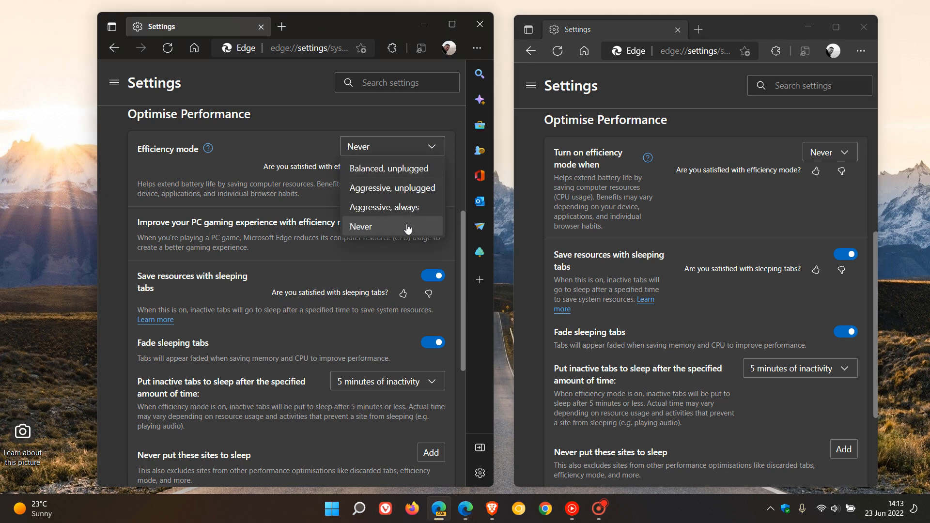
mouse_move(830, 151)
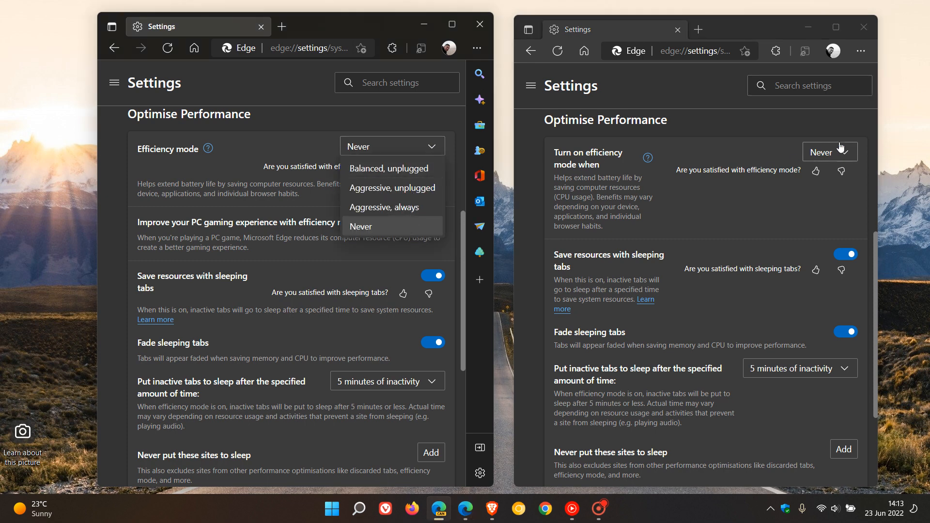
mouse_move(385, 207)
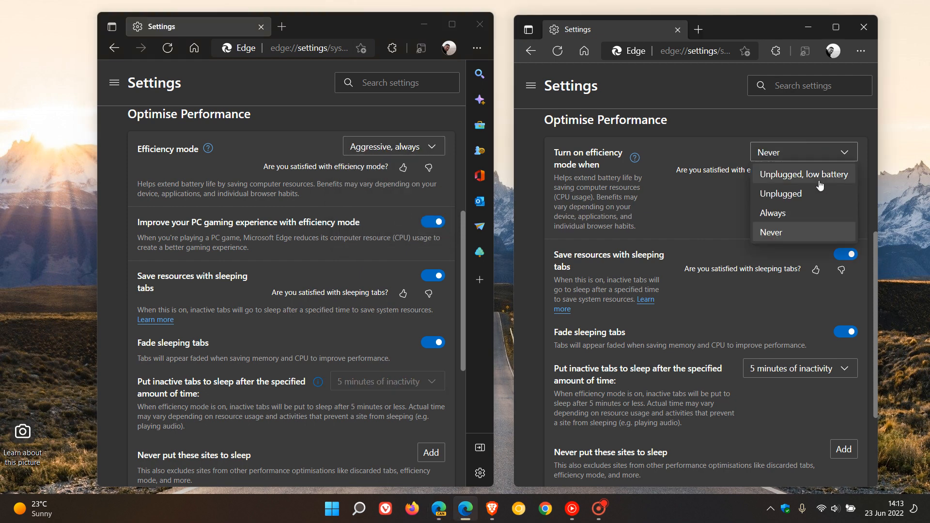
click(773, 213)
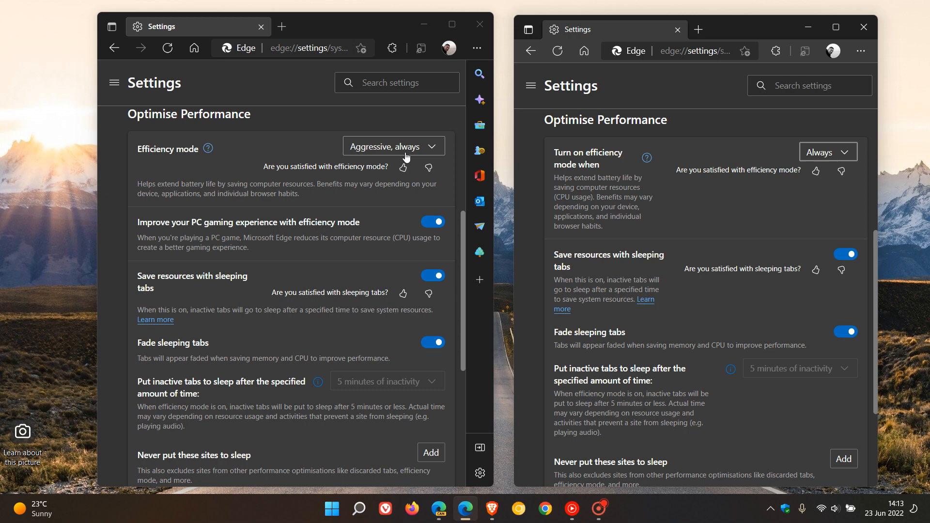
click(394, 146)
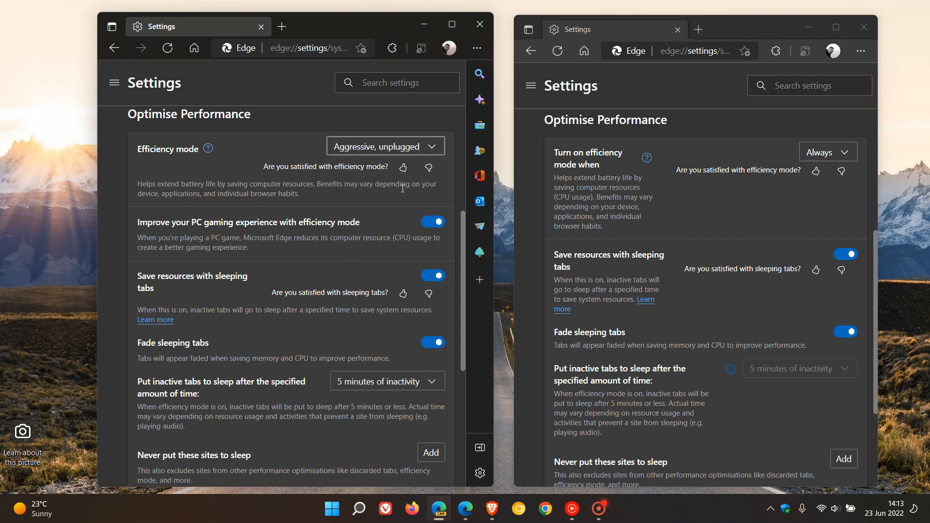
- Set stable Edge's efficiency mode to Unplugged, then to Unplugged, low battery
click(826, 151)
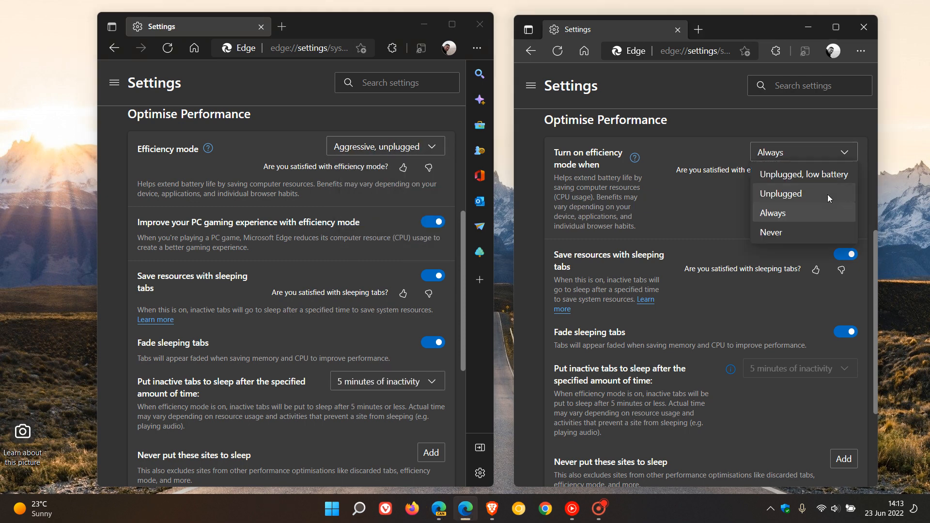
click(781, 193)
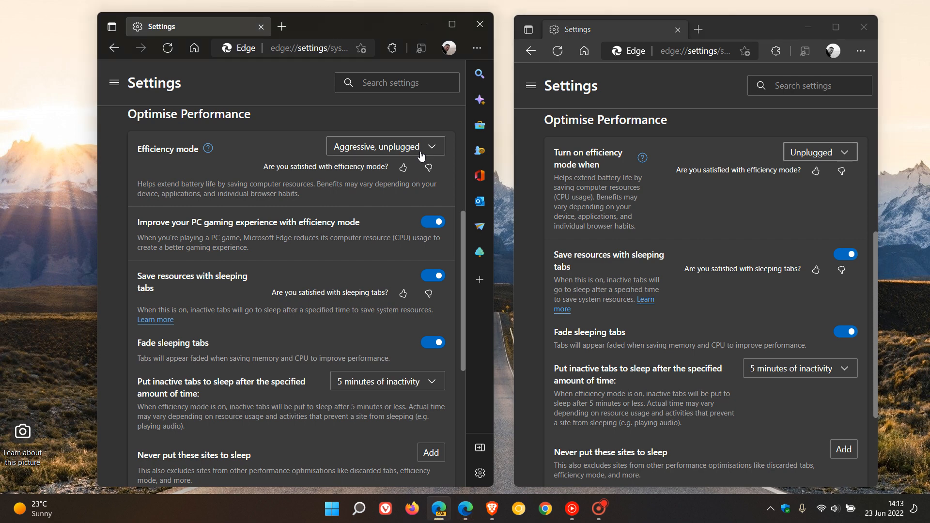
click(819, 151)
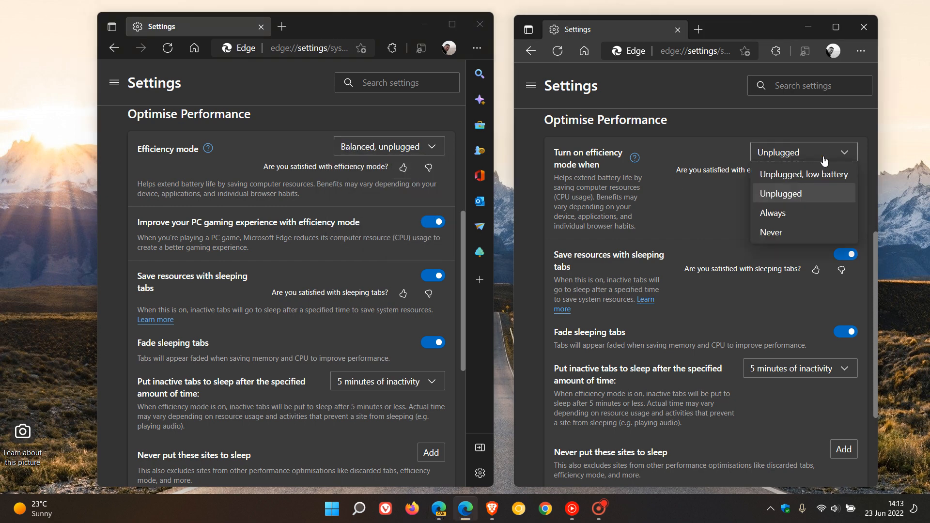
click(803, 173)
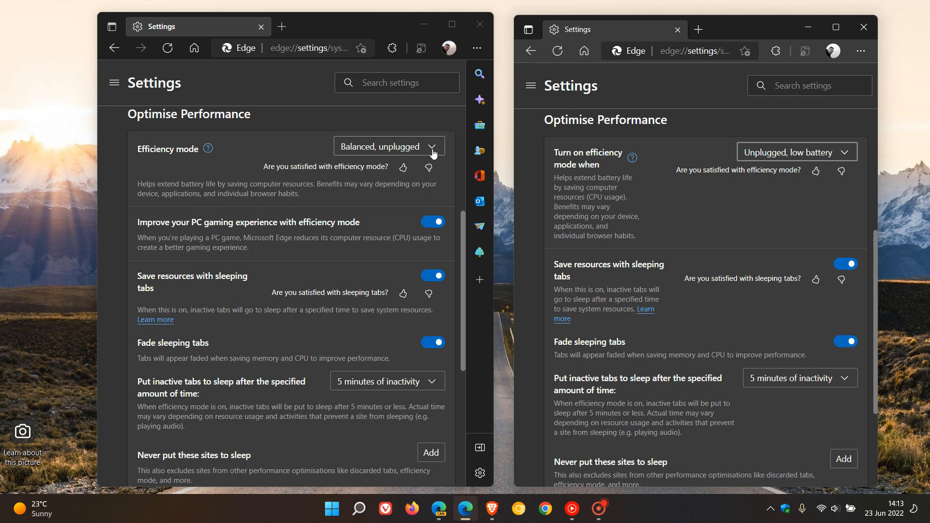
- Set Canary's efficiency mode to Aggressive, always
click(387, 146)
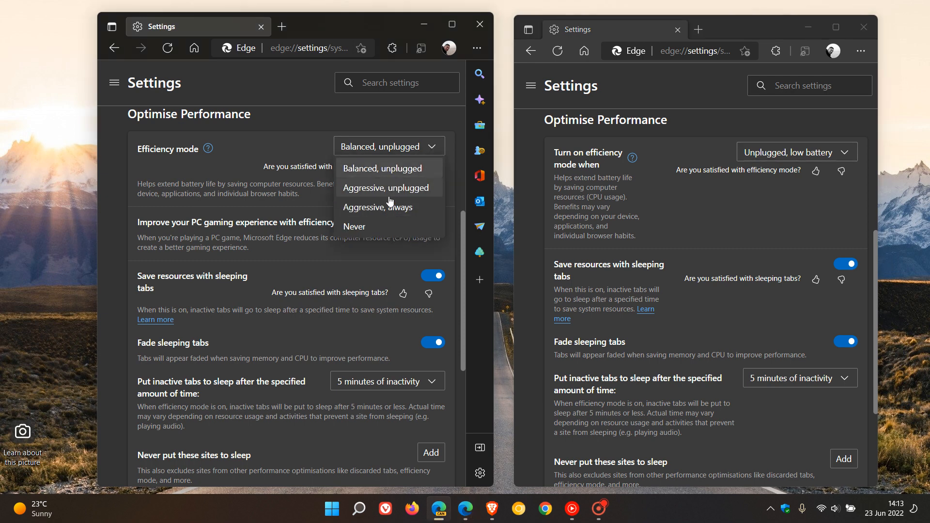
mouse_move(379, 207)
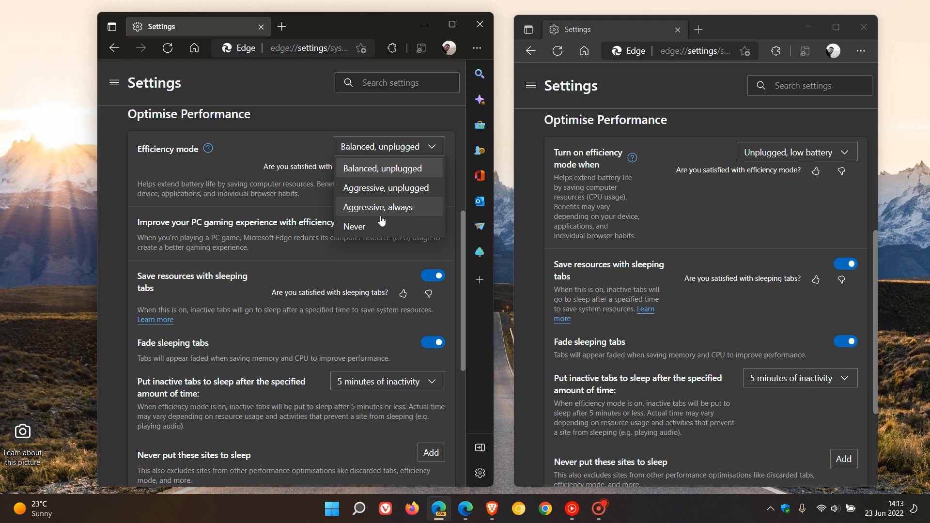
mouse_move(385, 207)
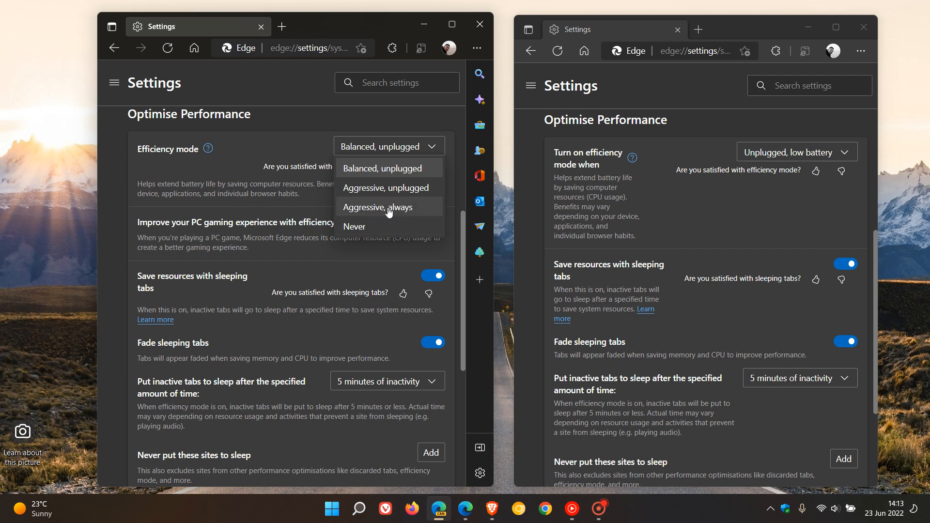
mouse_move(389, 207)
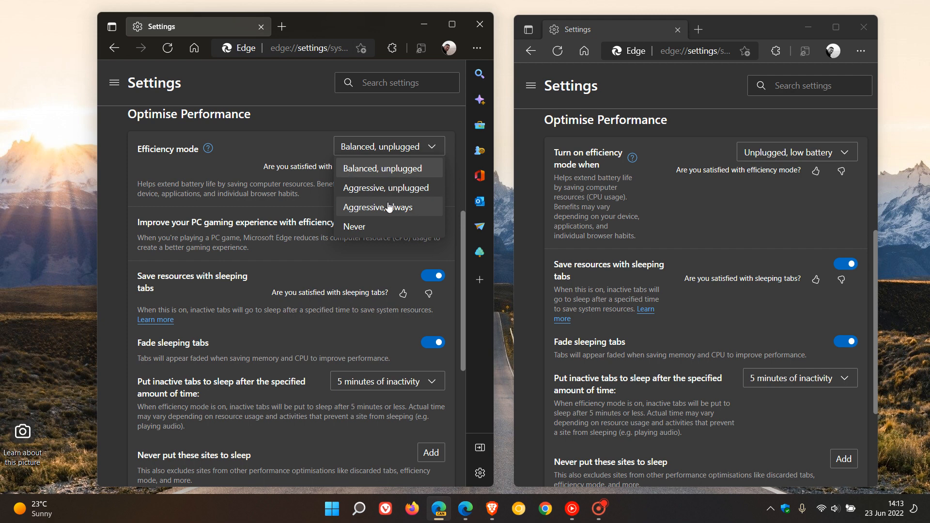
mouse_move(389, 209)
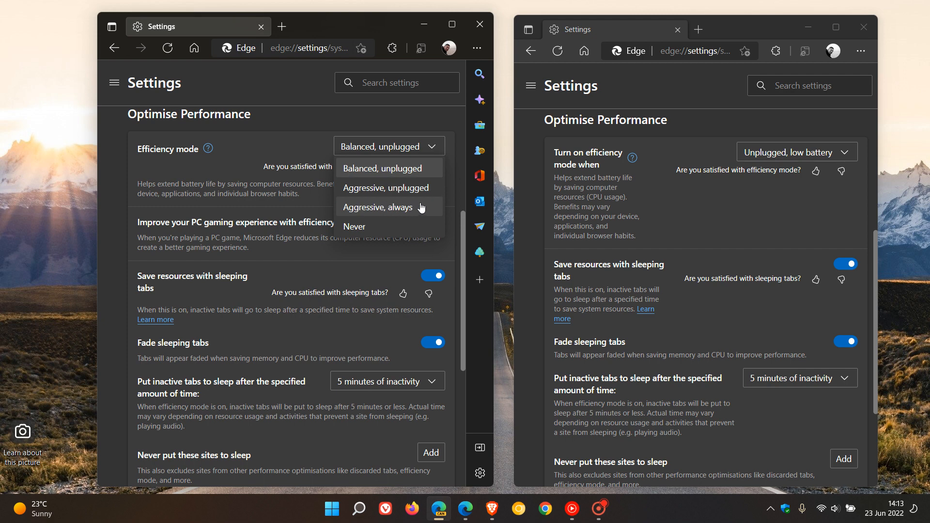
mouse_move(416, 208)
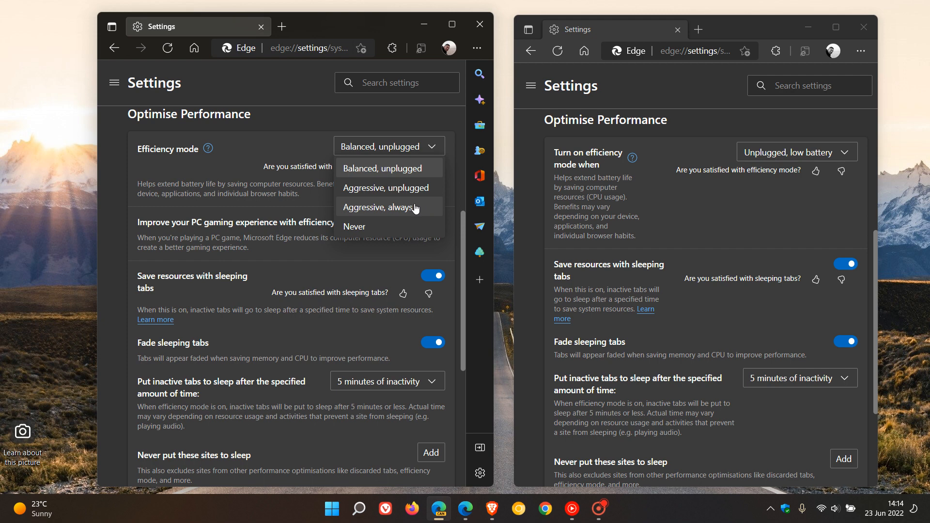
click(379, 207)
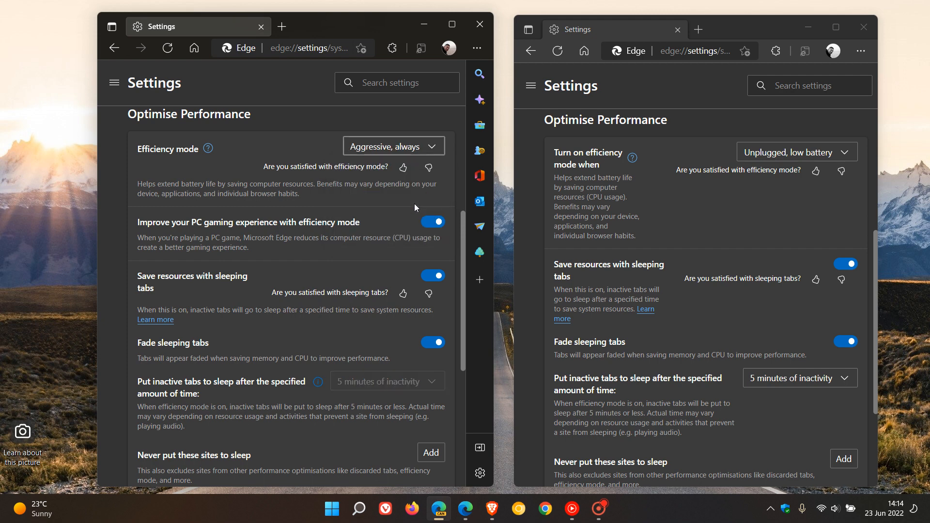
- Set Canary's efficiency mode to Aggressive, unplugged and review the option list again
click(393, 146)
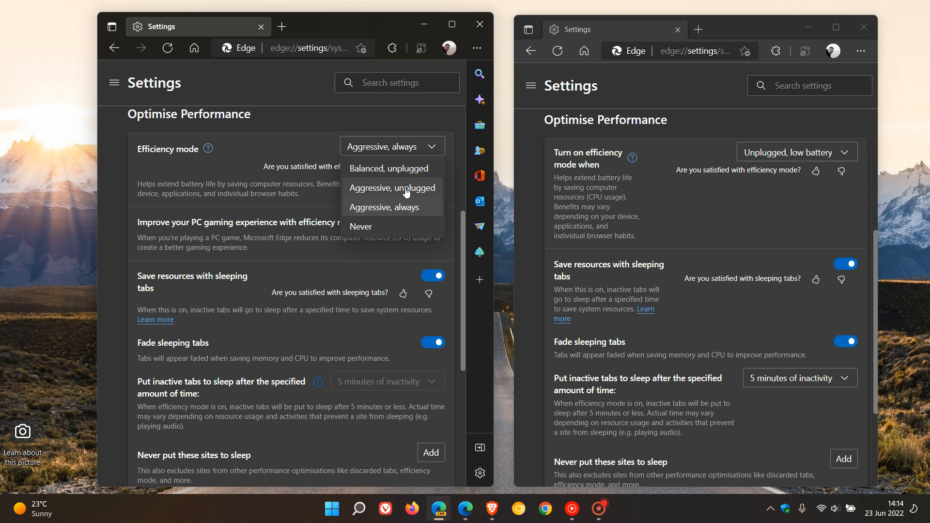
click(391, 187)
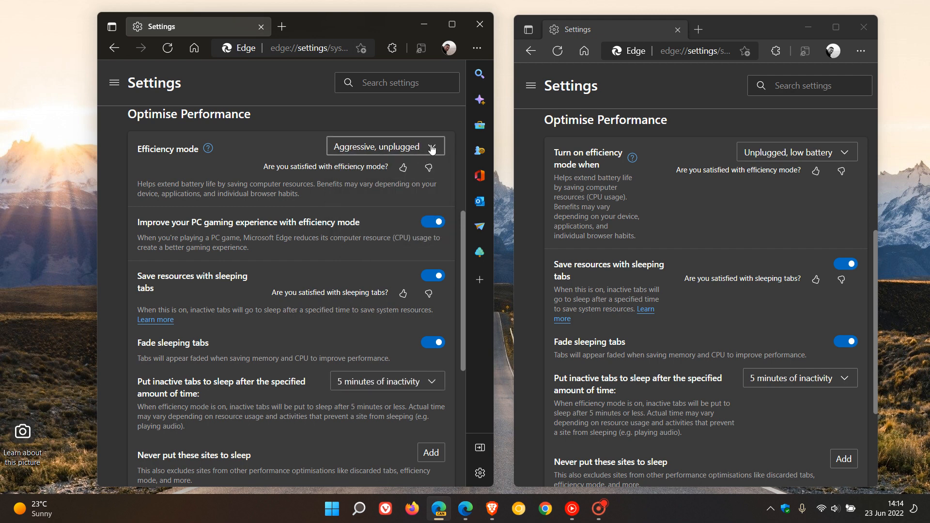
click(384, 146)
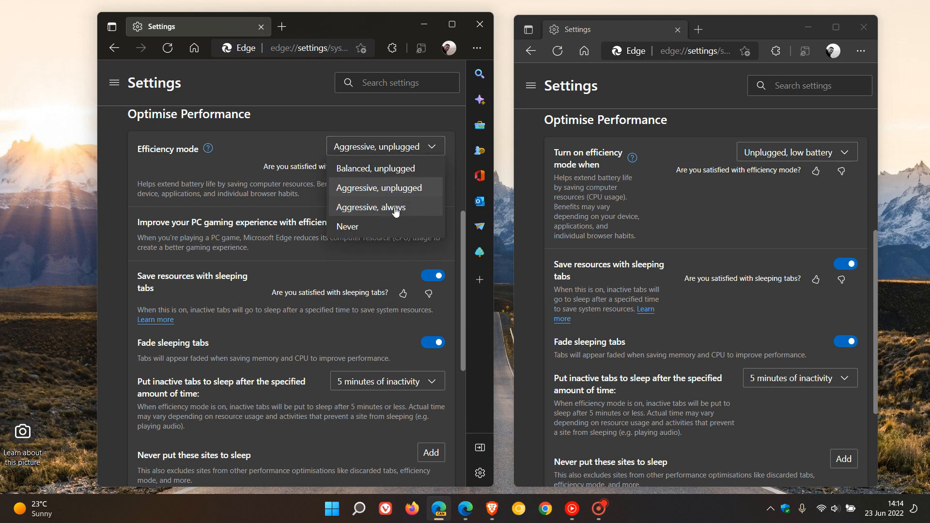
mouse_move(394, 209)
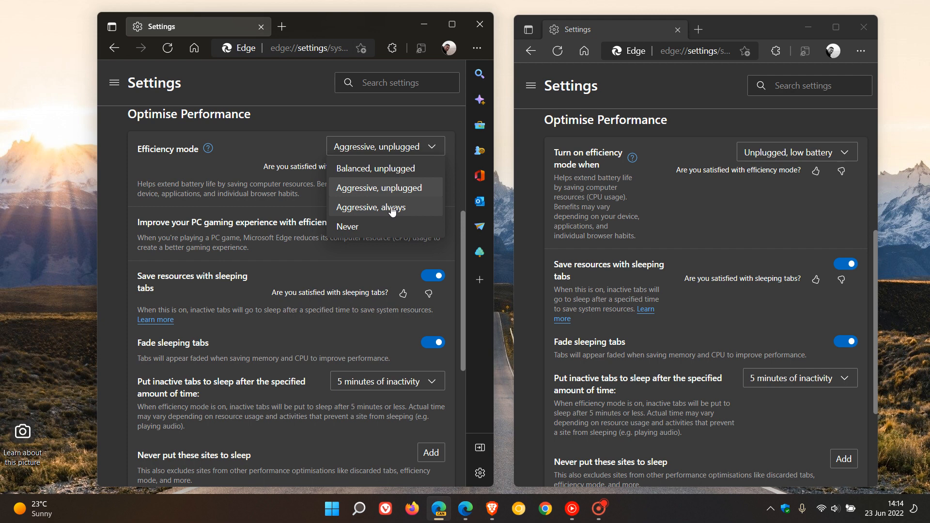
mouse_move(381, 187)
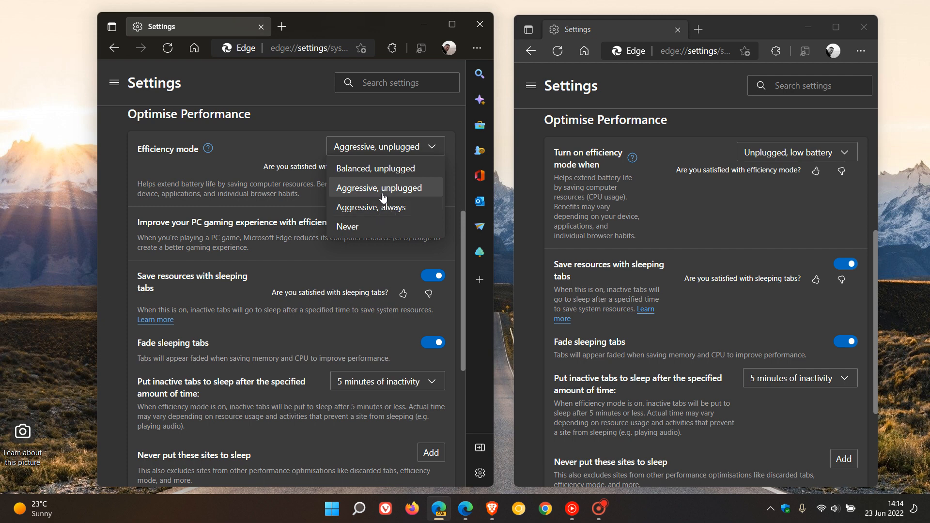
mouse_move(384, 169)
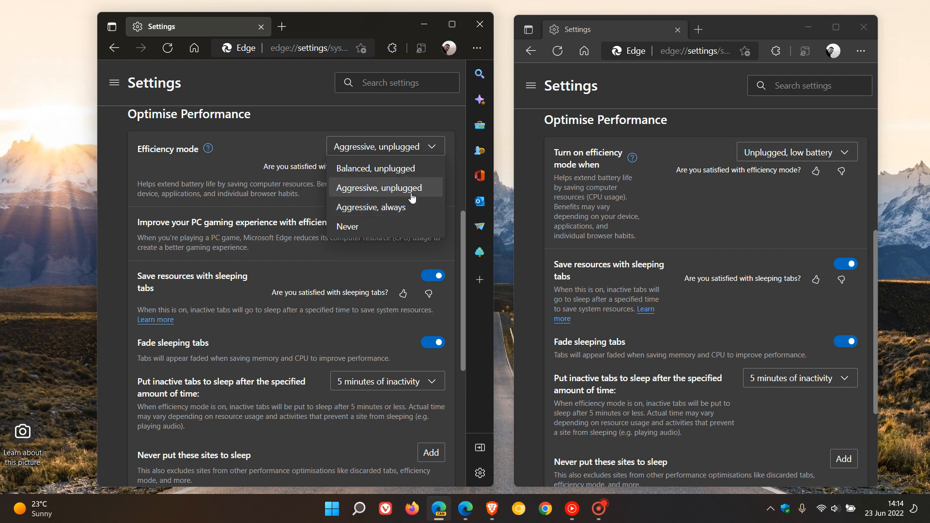
mouse_move(411, 207)
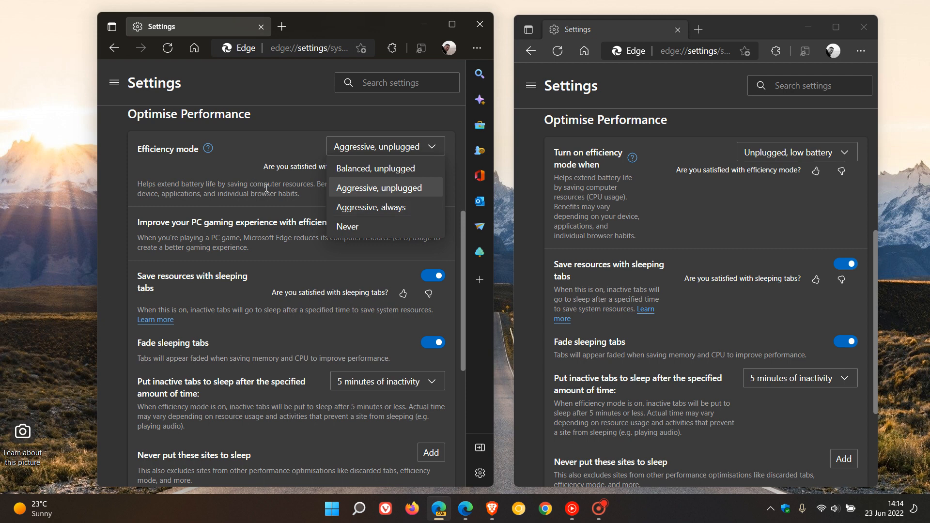
mouse_move(371, 207)
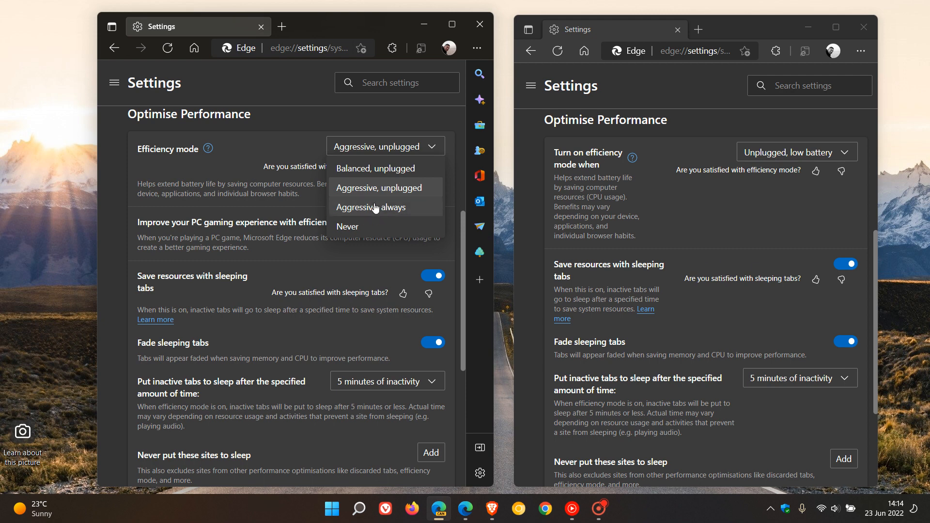
mouse_move(291, 143)
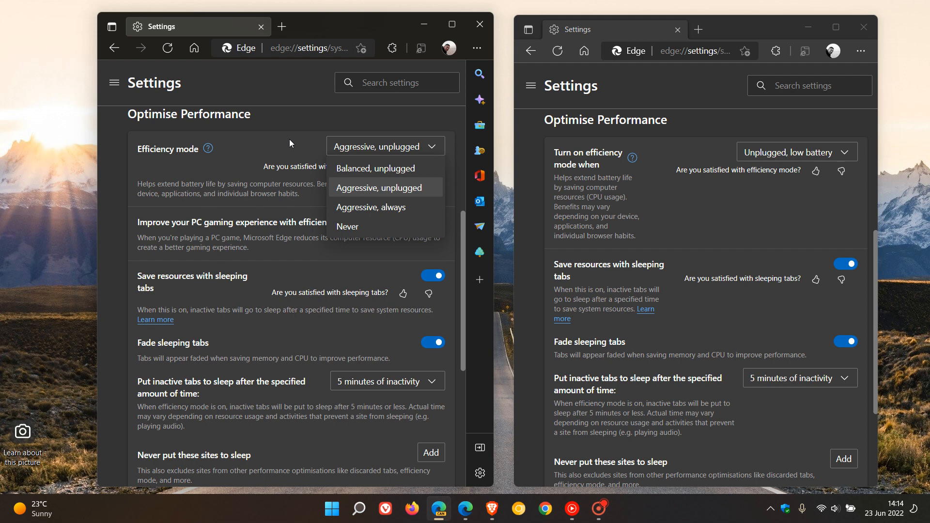
mouse_move(414, 212)
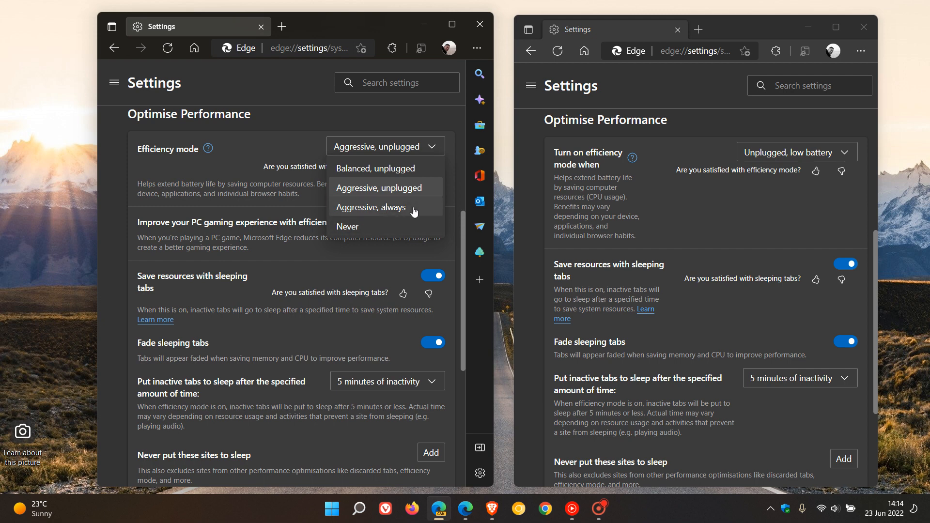